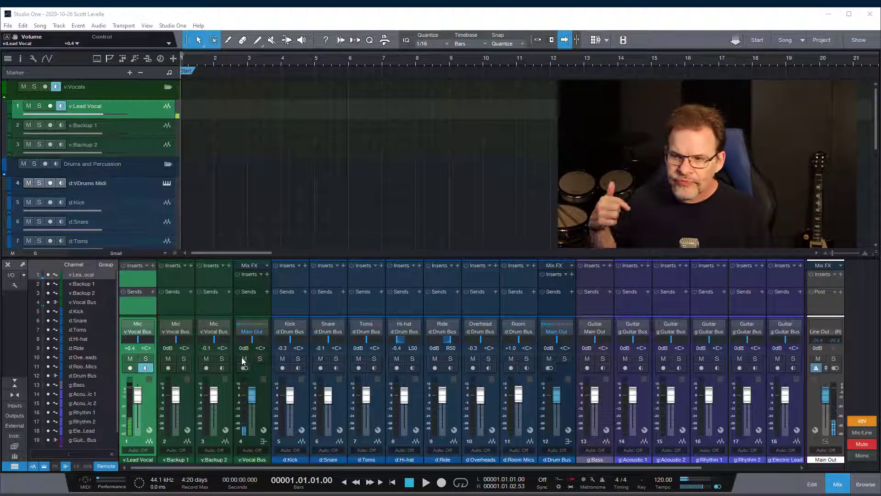
pyautogui.moveTo(419, 329)
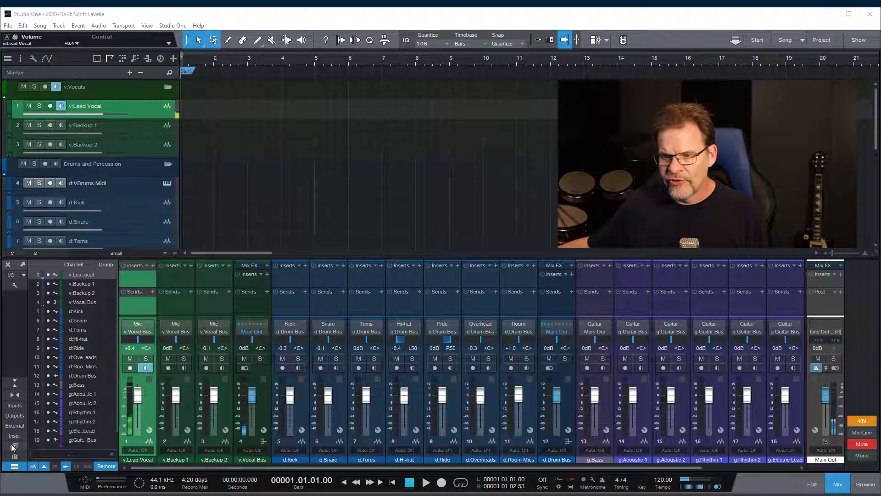
pyautogui.moveTo(12, 449)
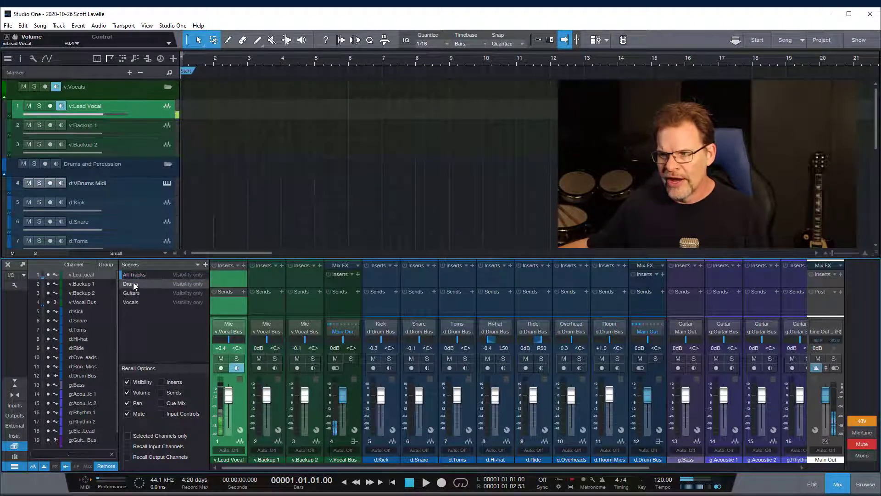
pyautogui.click(131, 283)
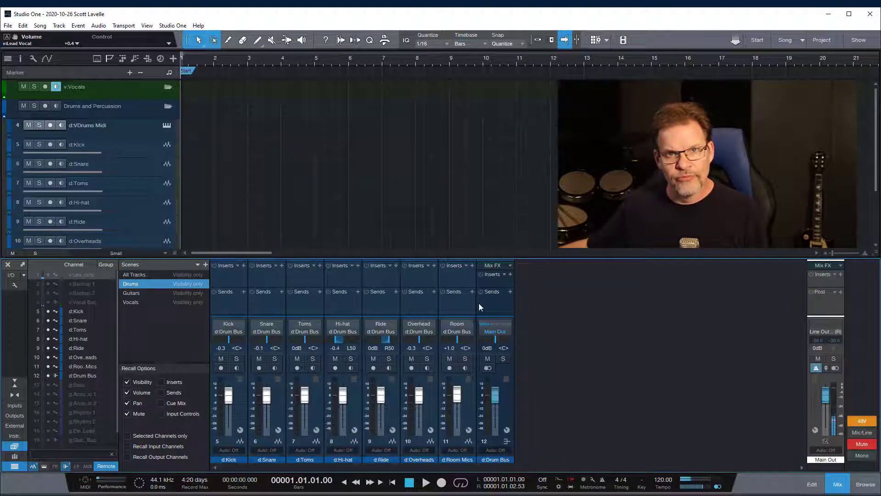
pyautogui.click(132, 292)
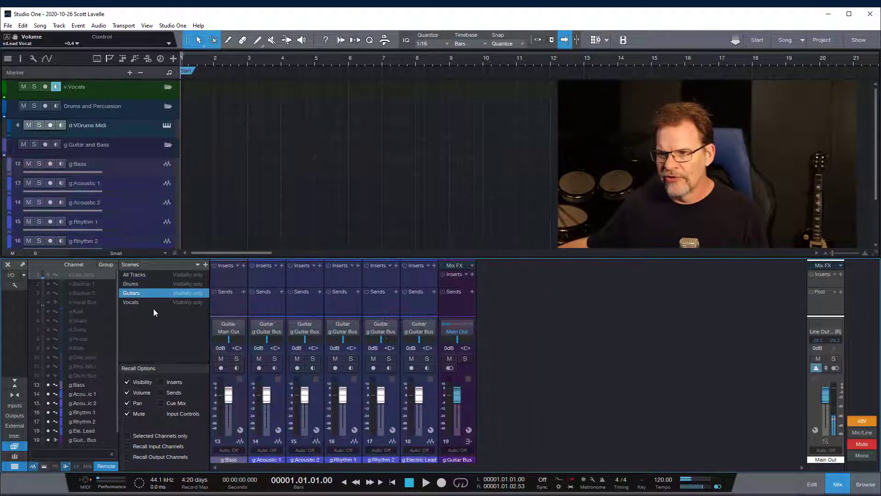
pyautogui.click(134, 274)
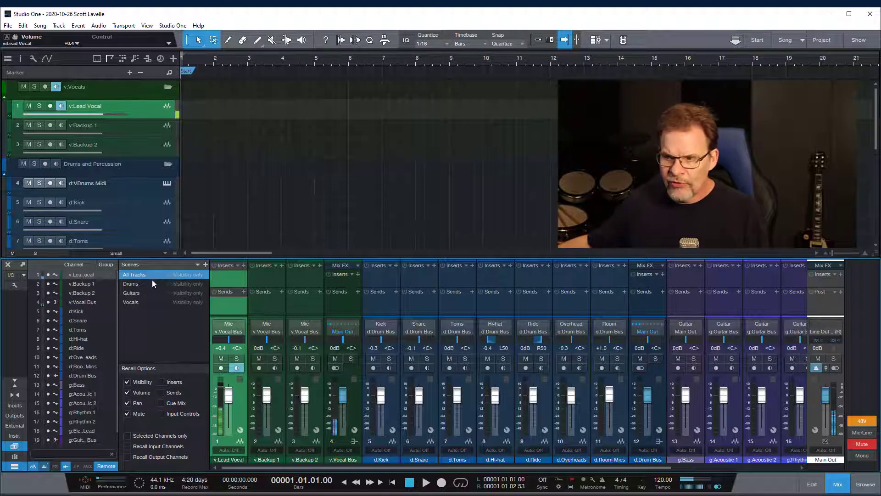
pyautogui.click(132, 284)
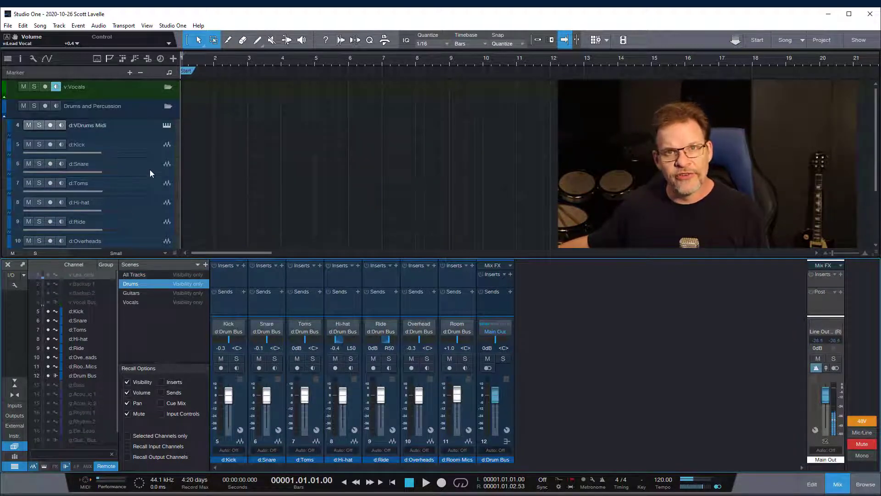
pyautogui.click(134, 275)
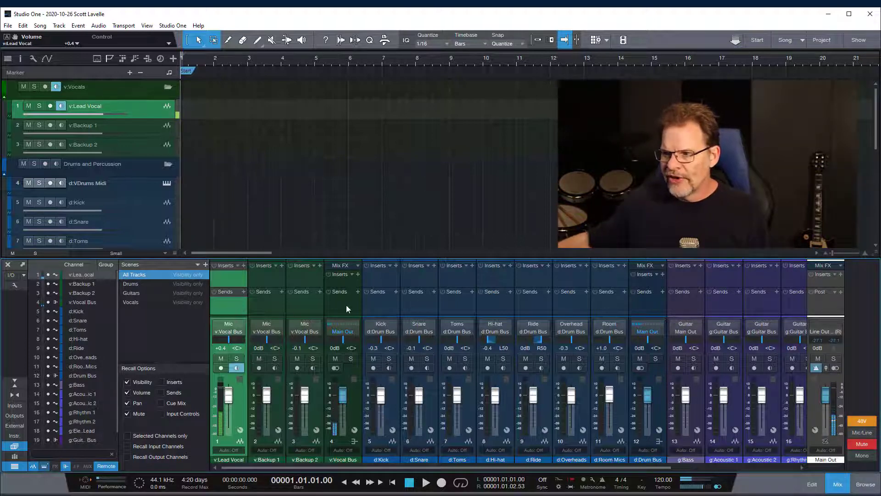
pyautogui.click(342, 330)
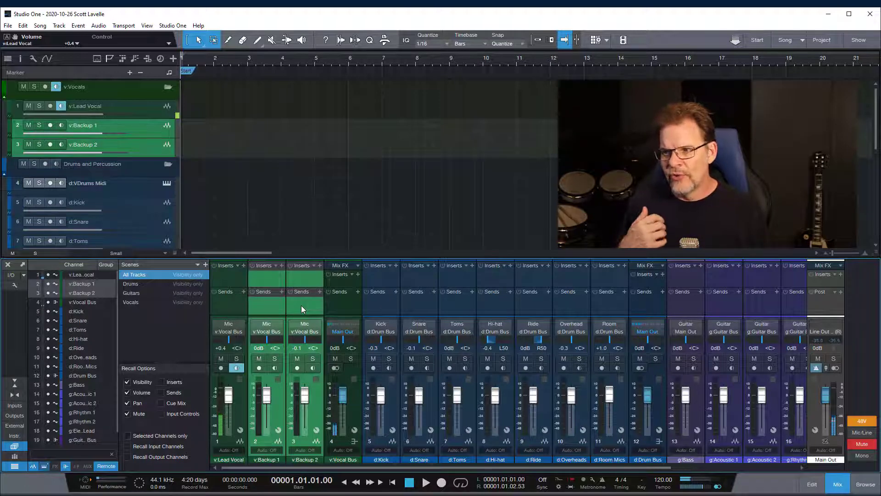
pyautogui.click(131, 302)
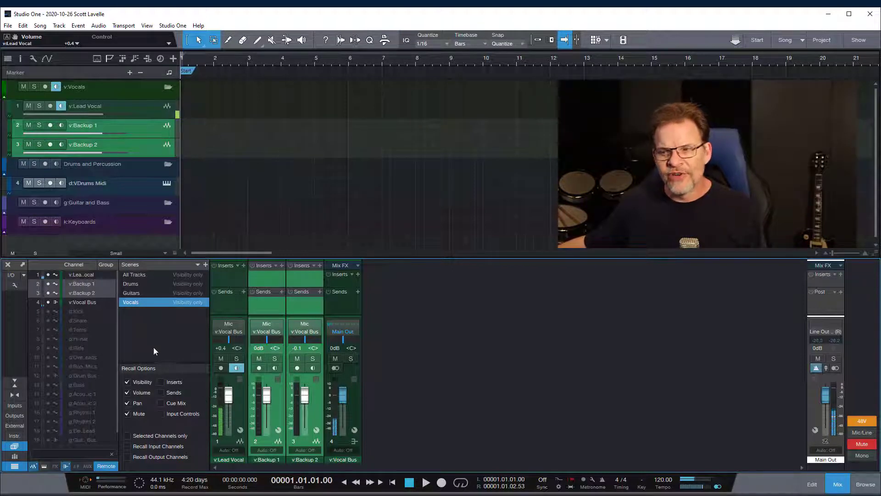
pyautogui.click(134, 275)
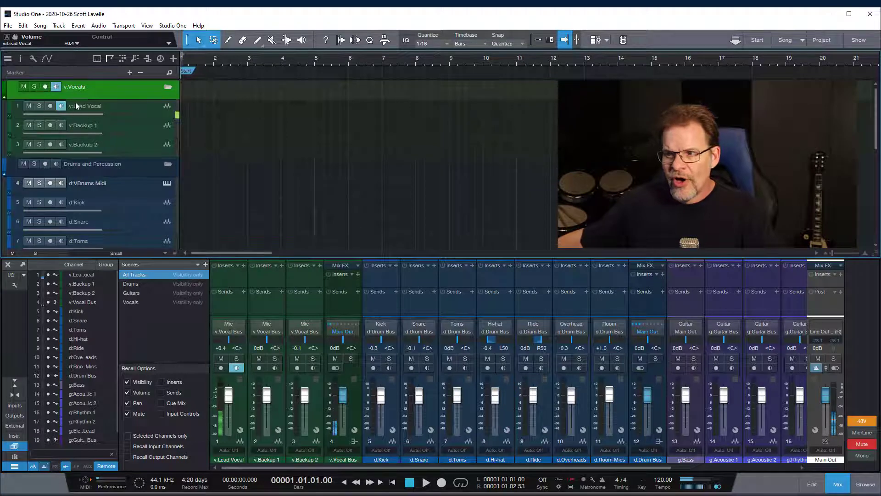
# Close the Scenes panel and filter the channel list with the v: prefix to show vocals only
pyautogui.click(84, 125)
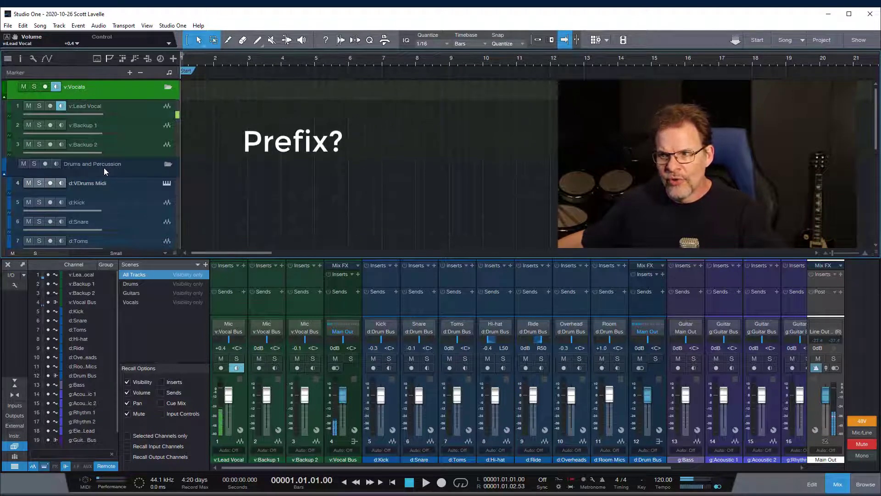
pyautogui.scroll(-3)
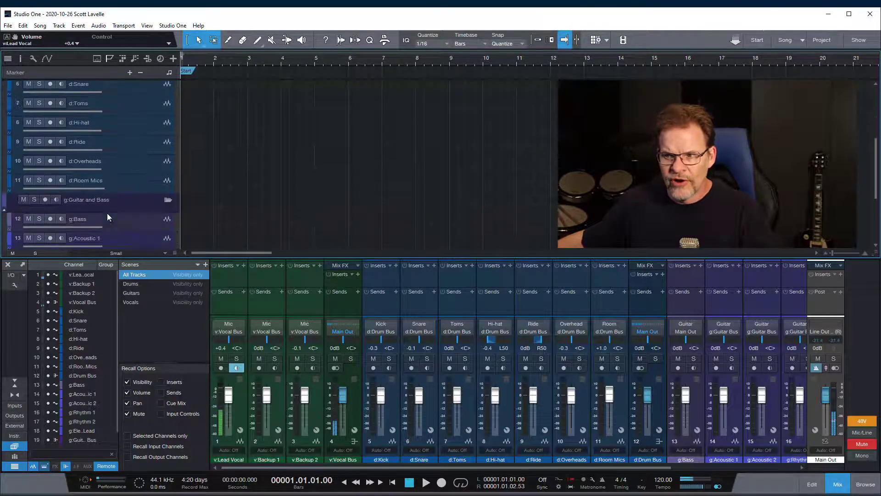
pyautogui.scroll(-3)
pyautogui.write('v.')
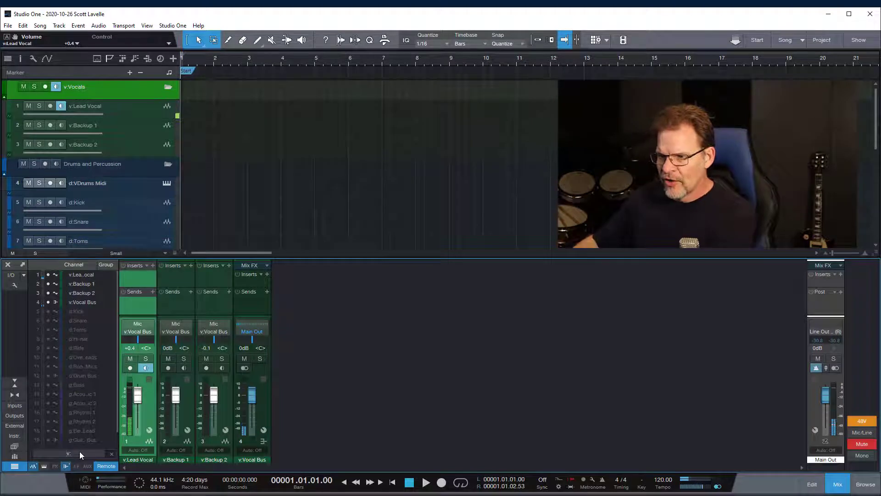
# Change the channel list search text to d: so only the eight drum channels remain
pyautogui.click(82, 311)
pyautogui.write('d')
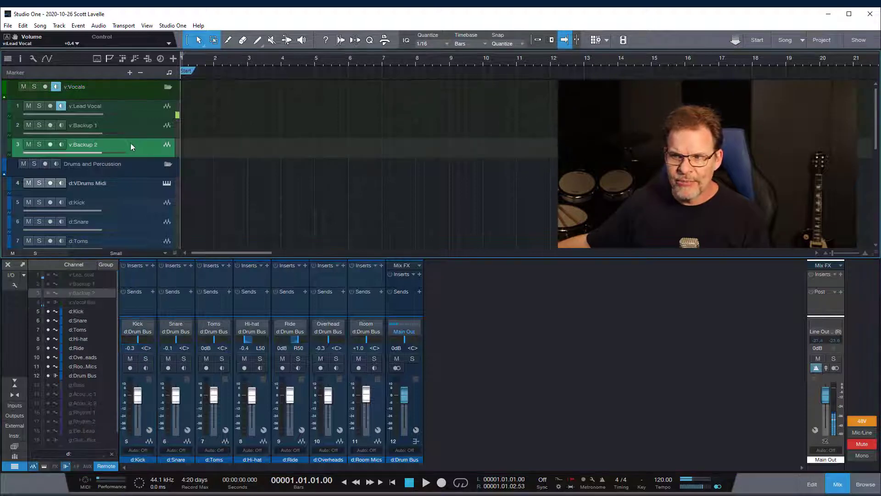
# Duplicate the v:Backup 3 track via its context menu to create further backup vocal tracks
pyautogui.rightClick(99, 144)
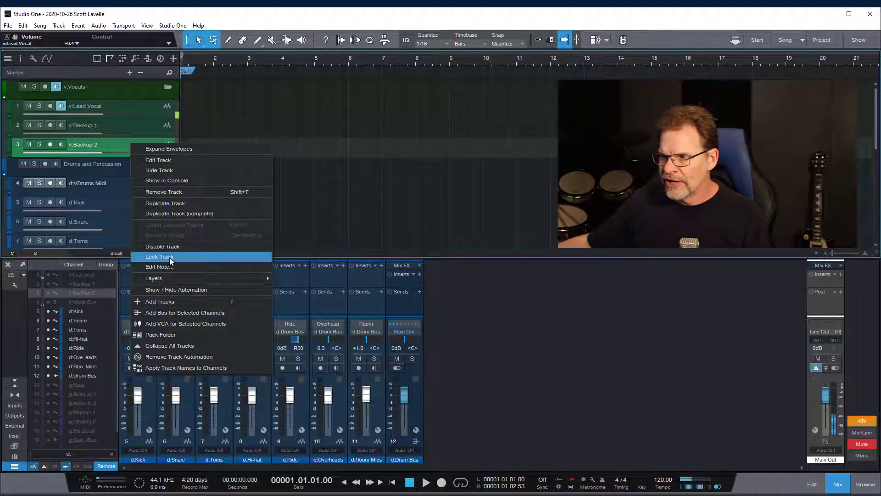
pyautogui.moveTo(188, 203)
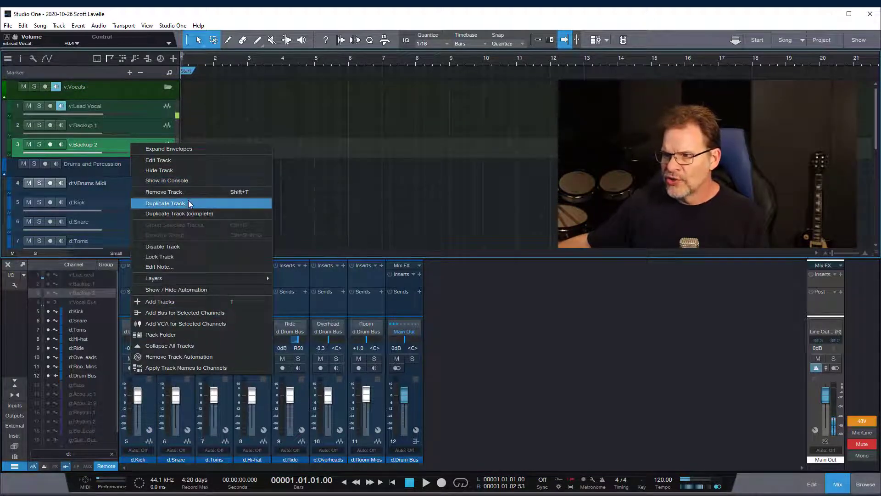
pyautogui.click(164, 203)
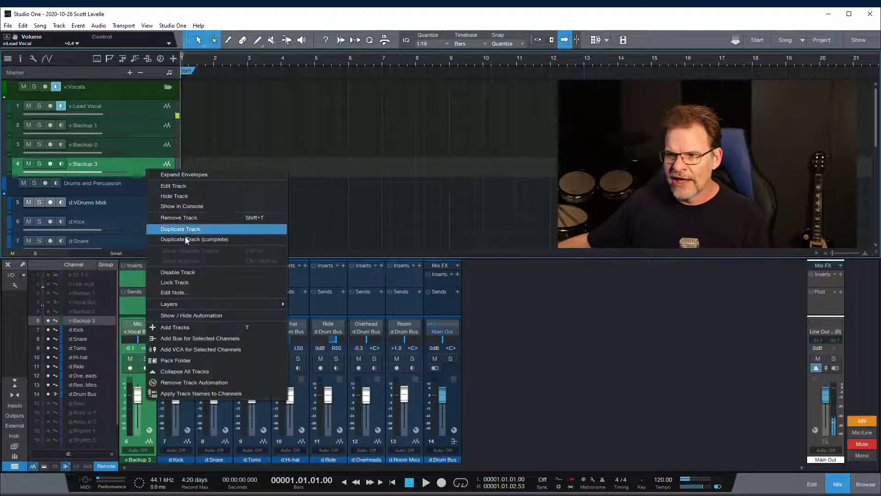
pyautogui.click(181, 229)
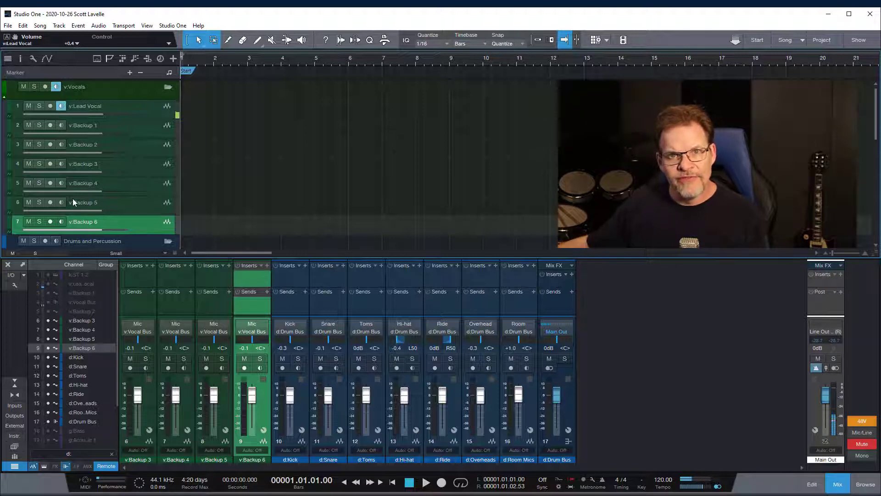
pyautogui.moveTo(72, 235)
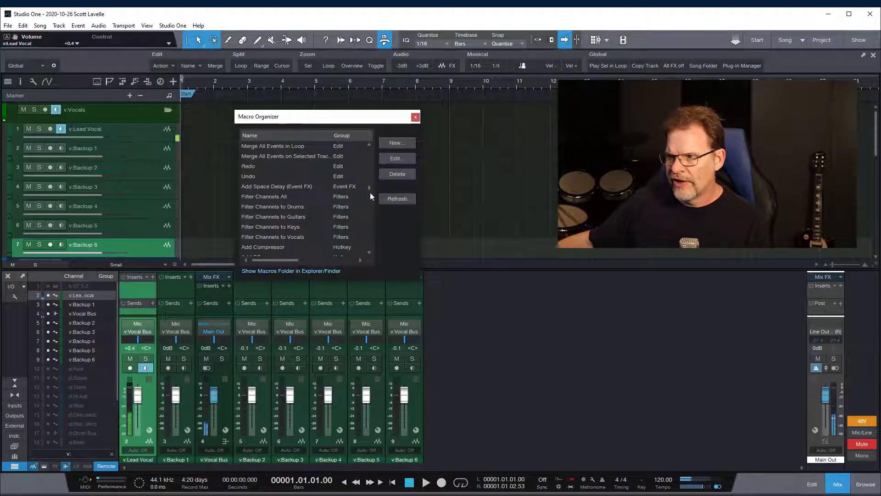
pyautogui.click(265, 196)
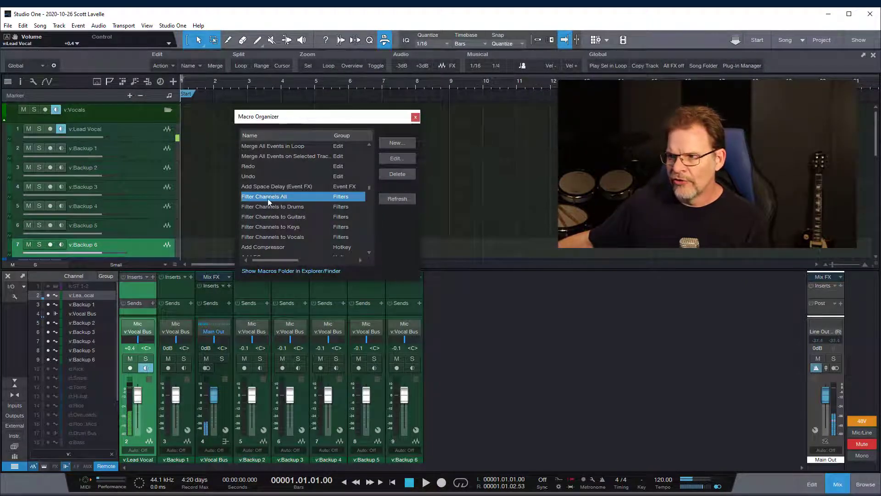
pyautogui.click(273, 207)
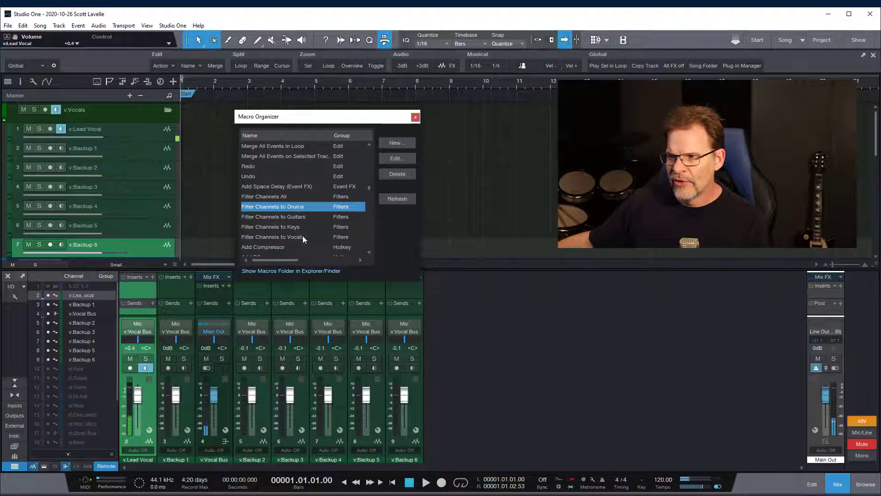
pyautogui.click(272, 237)
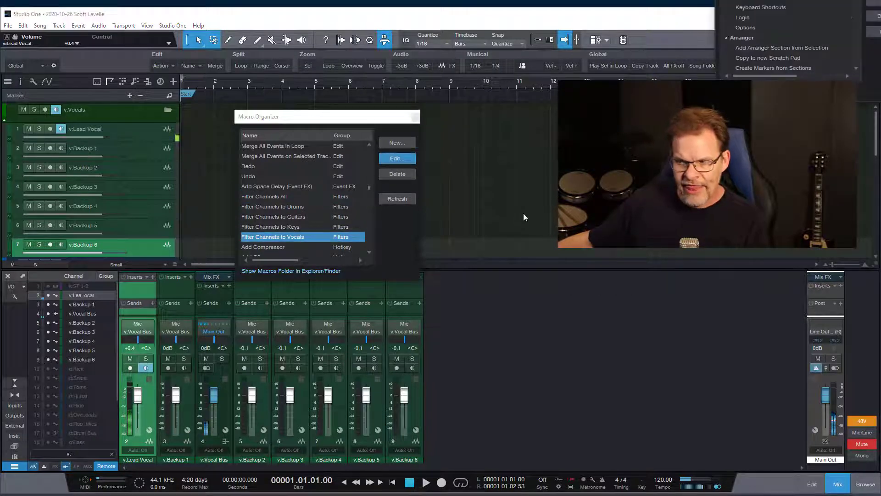
pyautogui.click(397, 158)
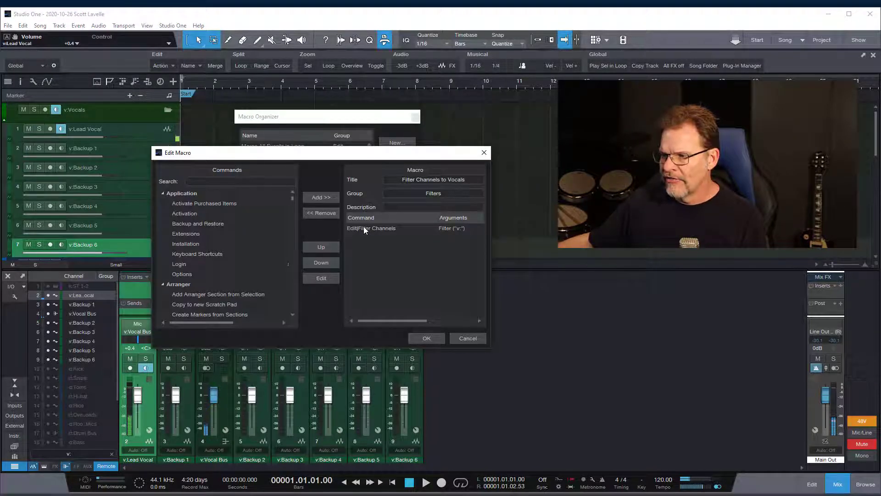
pyautogui.click(372, 229)
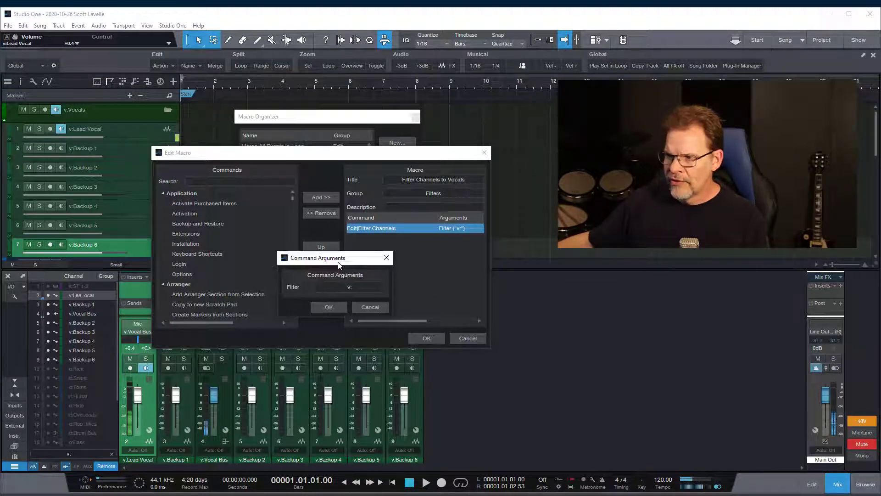
pyautogui.click(349, 287)
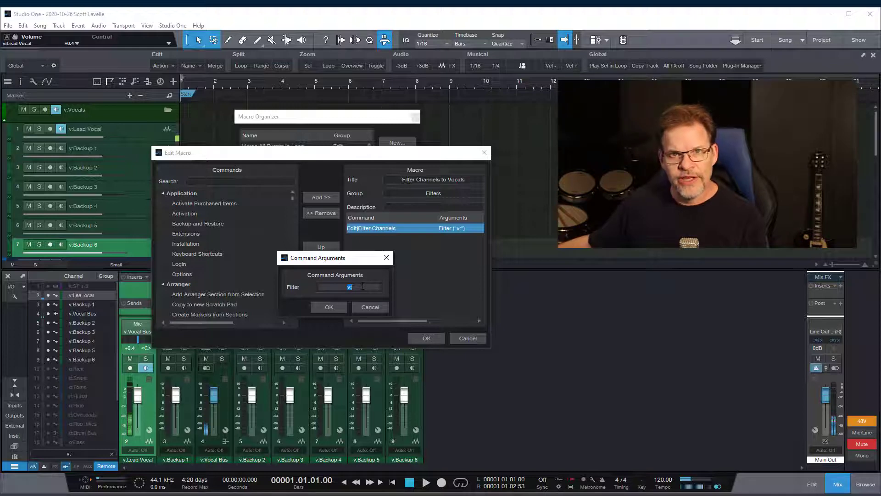
pyautogui.click(329, 306)
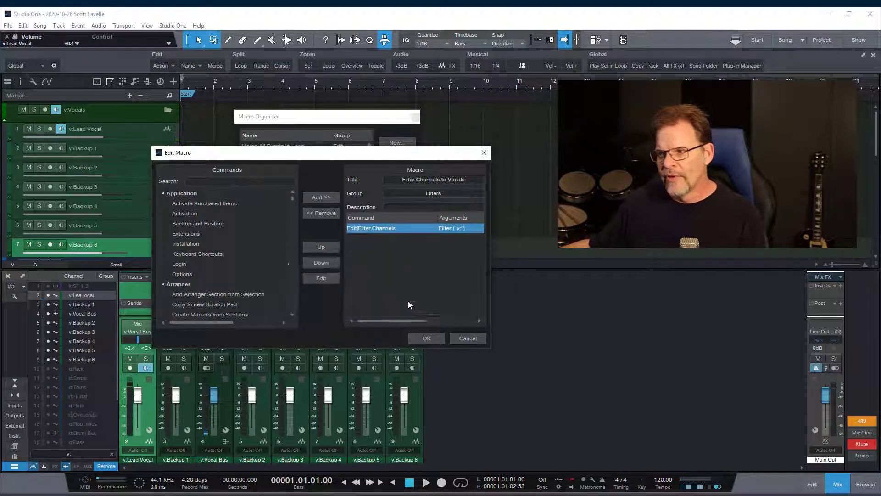
pyautogui.click(426, 338)
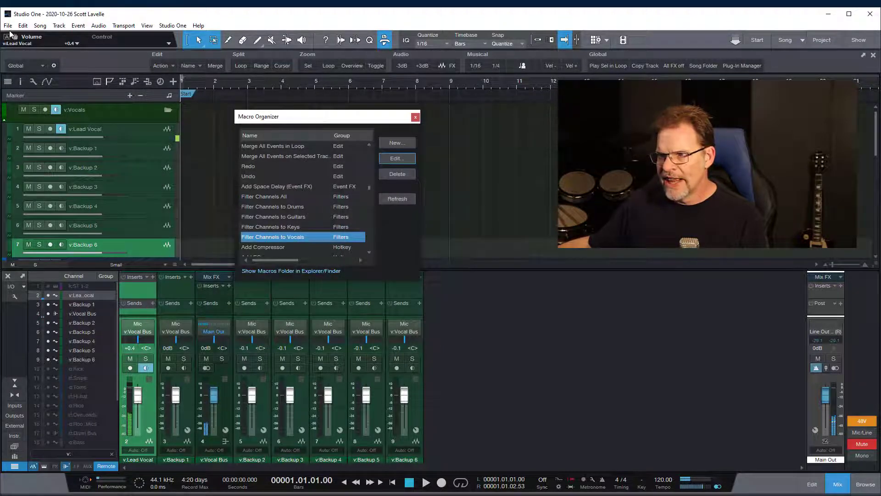
# Assign Ctrl+NumPad4 to the Filter Channels to Vocals macro in Keyboard Shortcuts, then close the Macro Organizer
pyautogui.click(173, 26)
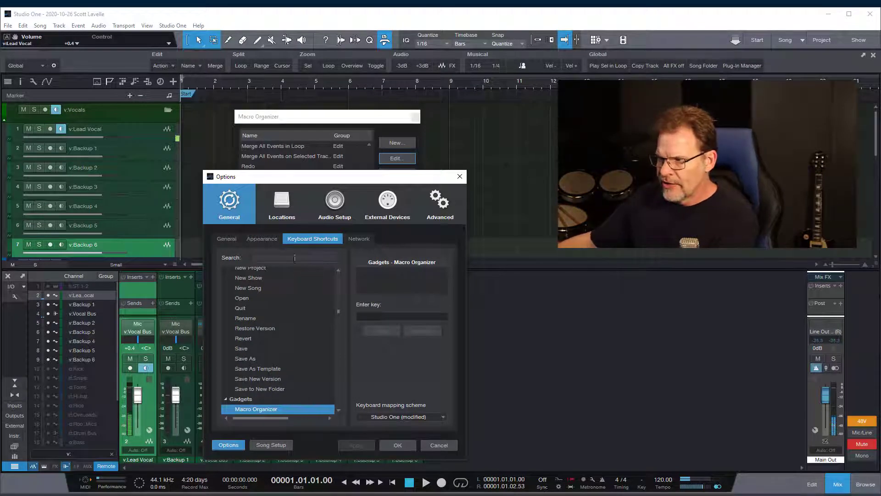
pyautogui.write('filter')
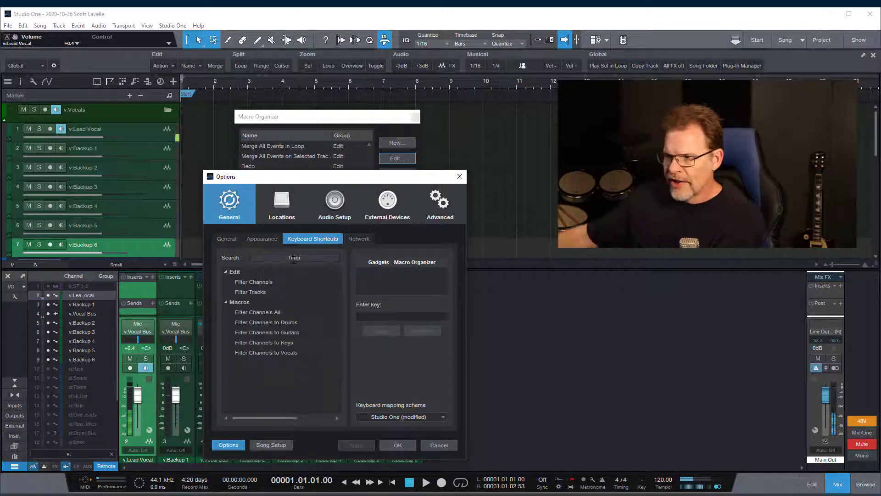
pyautogui.click(266, 352)
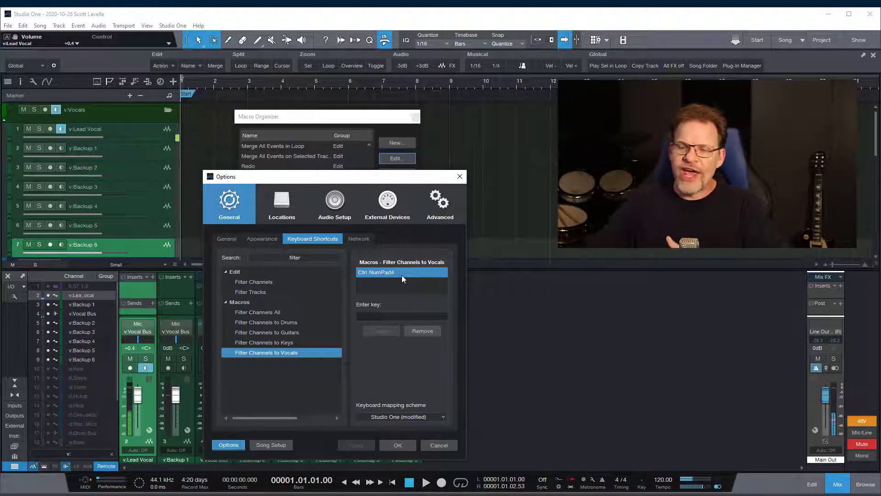
pyautogui.moveTo(476, 448)
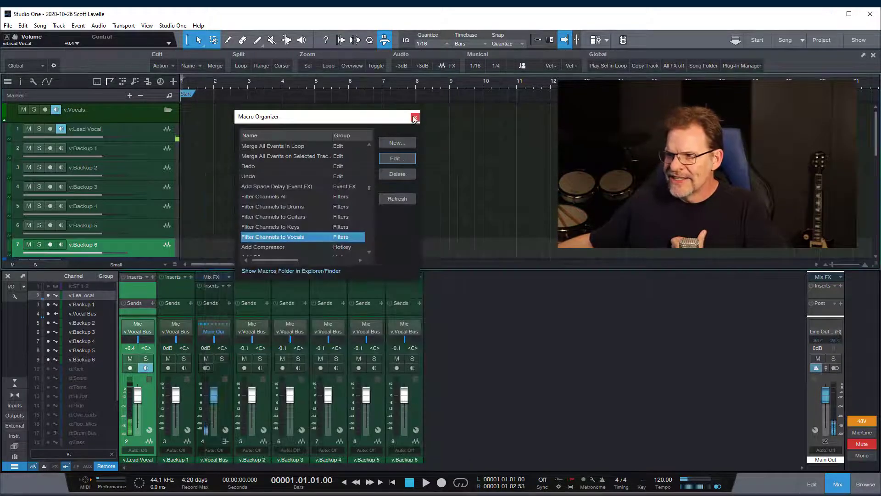
pyautogui.click(415, 116)
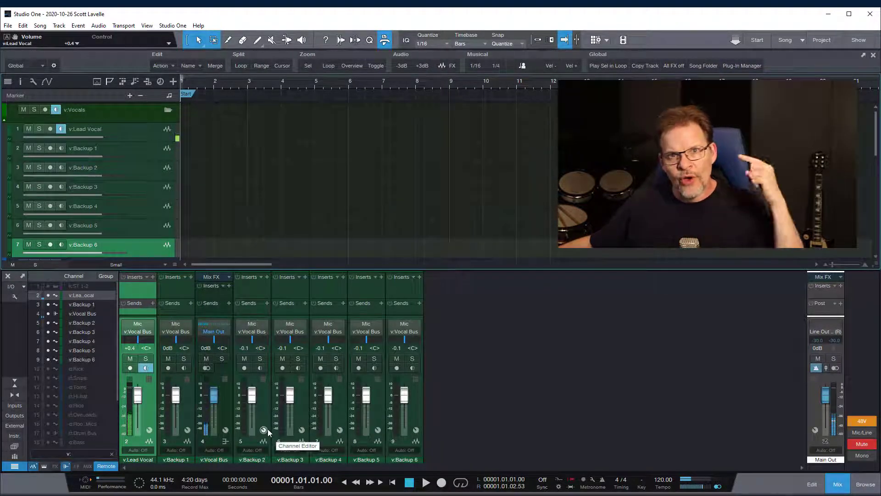